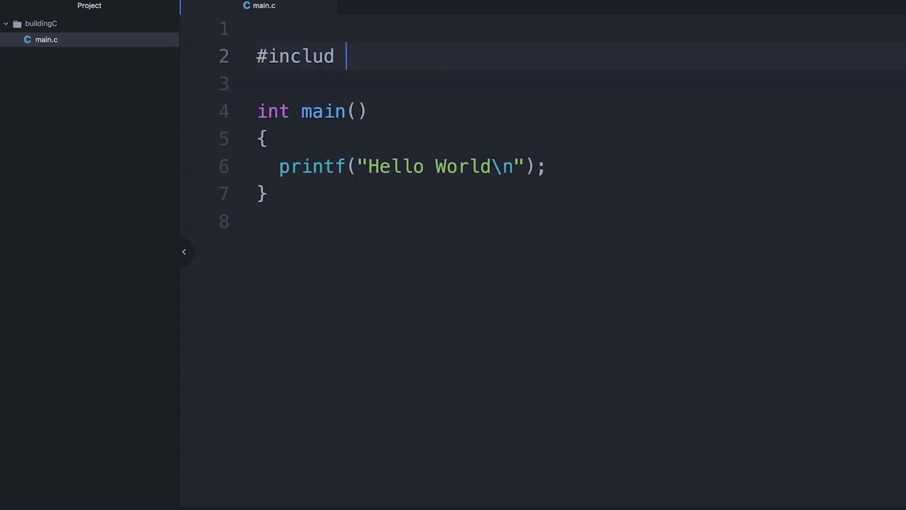
{"action": "type", "text": "e <stdio.h>"}
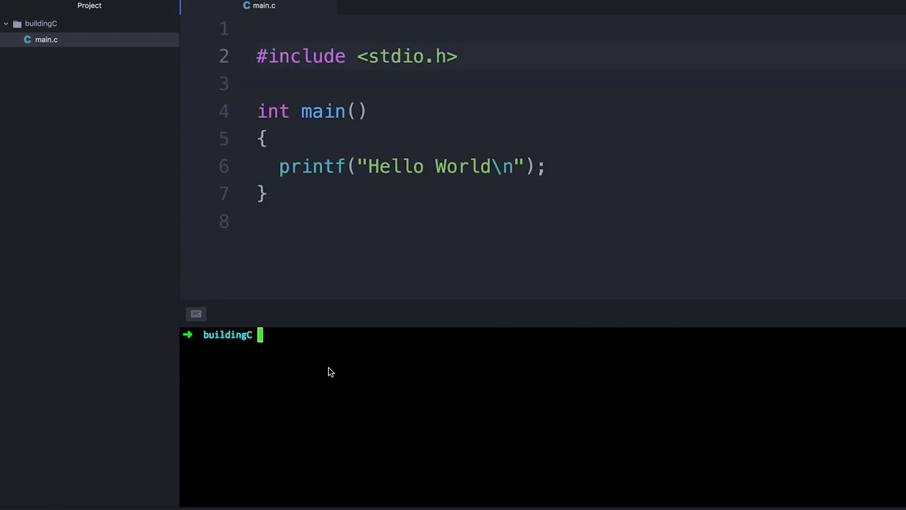
{"action": "mouse_move", "coordinate": [333, 367]}
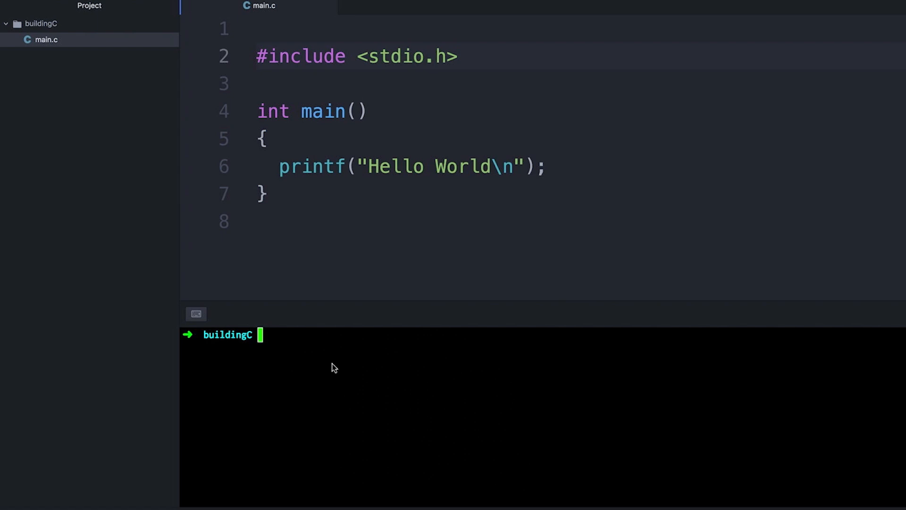
{"action": "type", "text": "clang"}
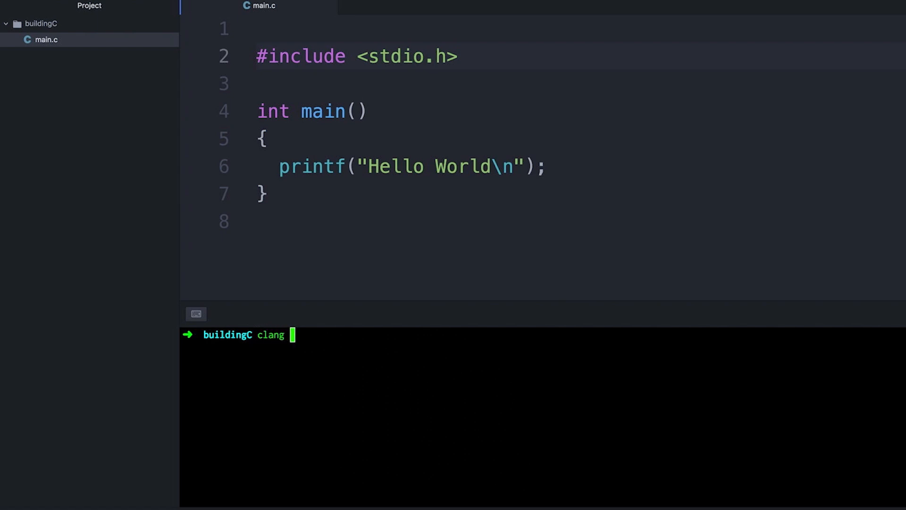